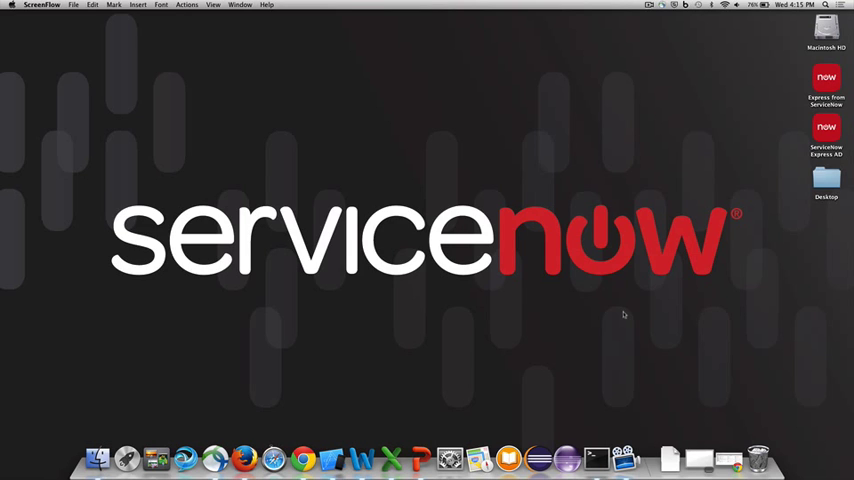
pyautogui.moveTo(310, 441)
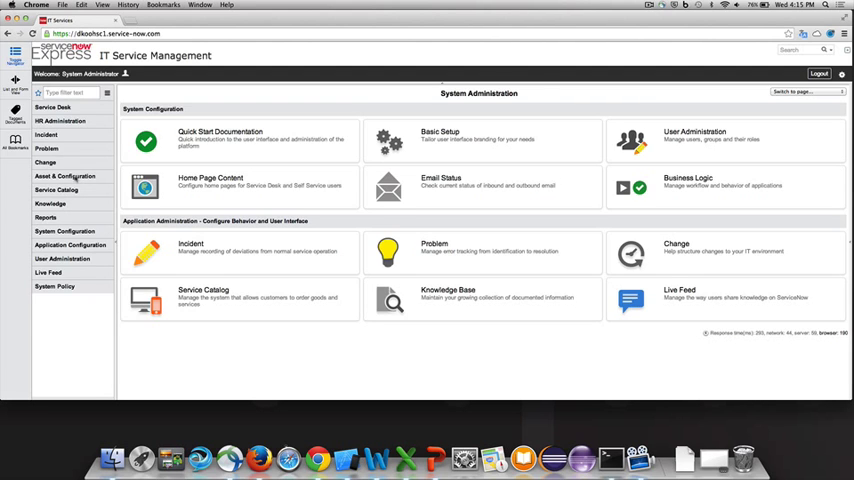
# Open the Computers module under Asset & Configuration to list computer records
pyautogui.click(64, 176)
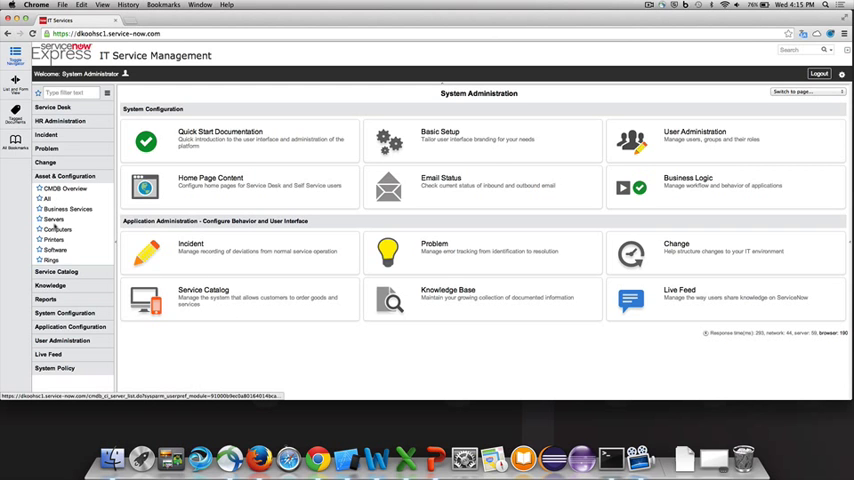
pyautogui.click(56, 234)
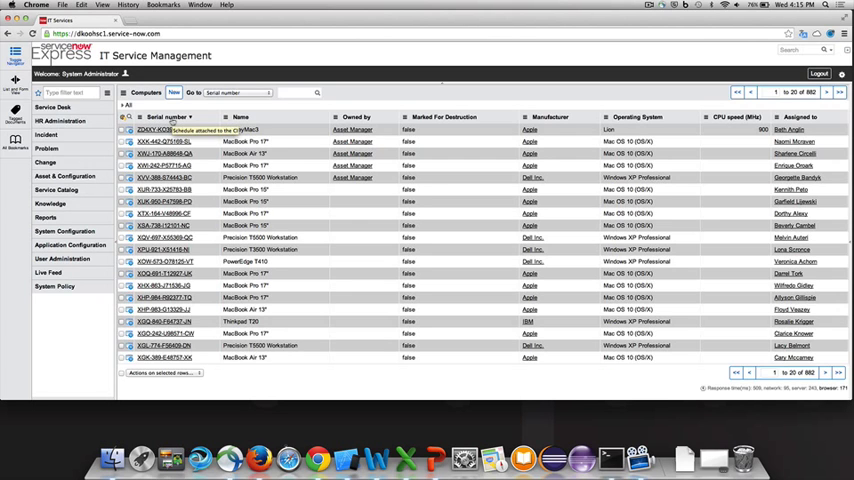
# Start an import into the Computer table with Insert or Update set to Insert
pyautogui.click(163, 117)
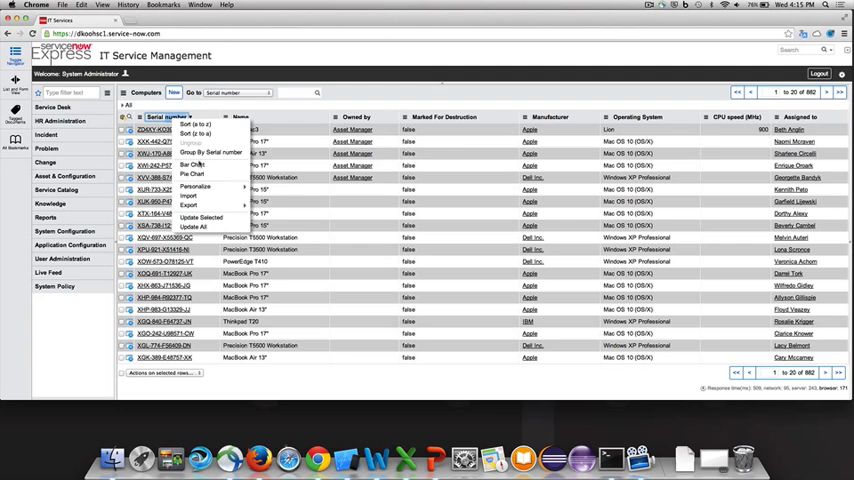
pyautogui.click(187, 197)
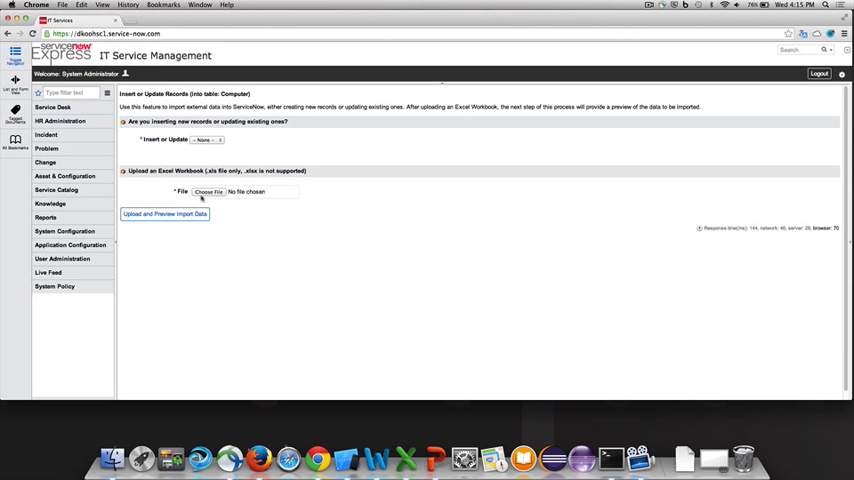
pyautogui.click(205, 138)
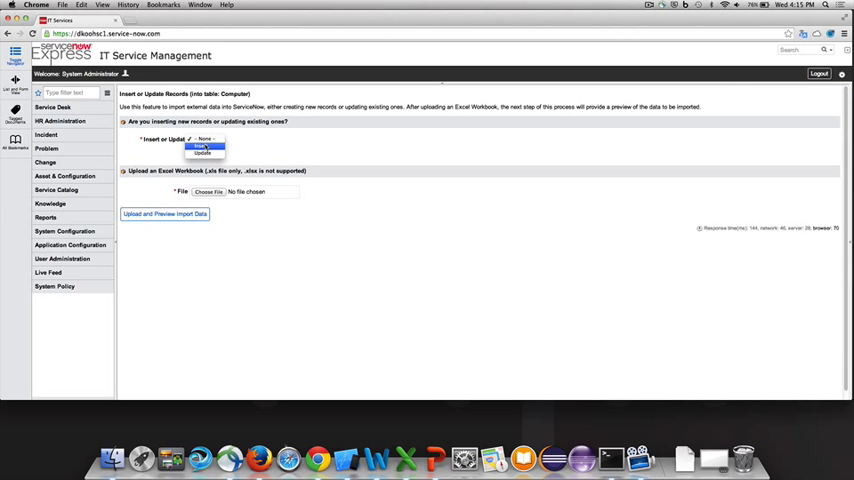
pyautogui.click(201, 146)
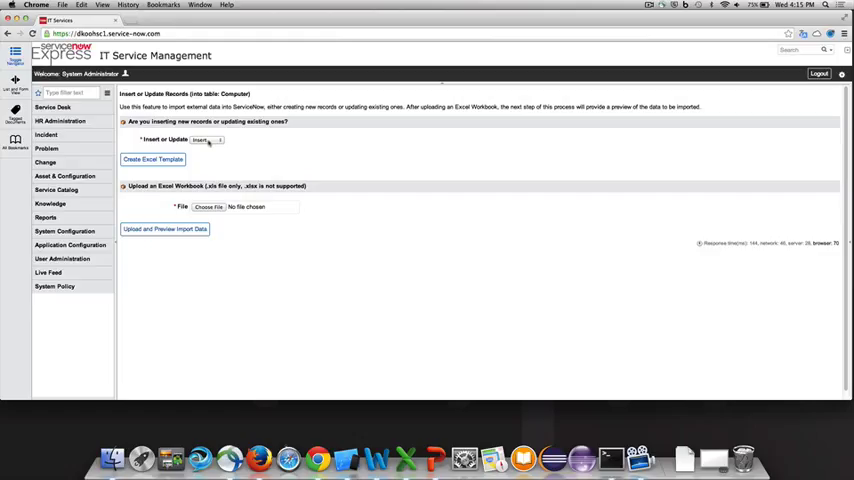
# Create the Computer Excel template and download it
pyautogui.click(152, 159)
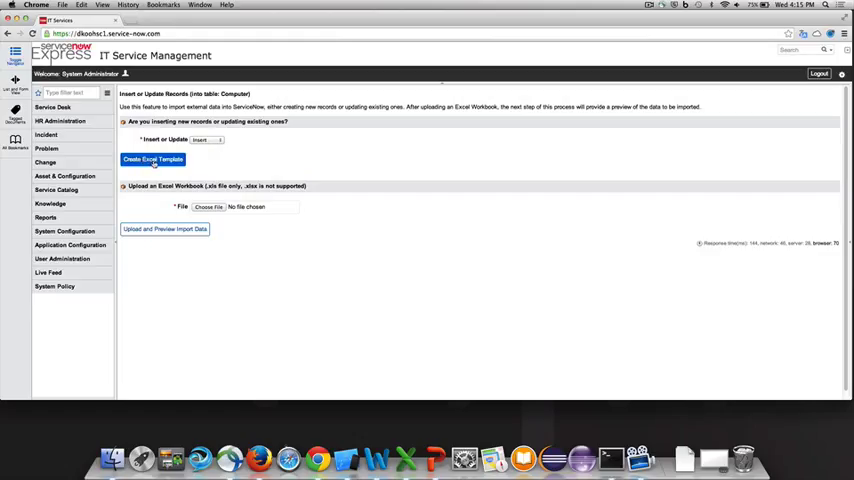
pyautogui.click(153, 159)
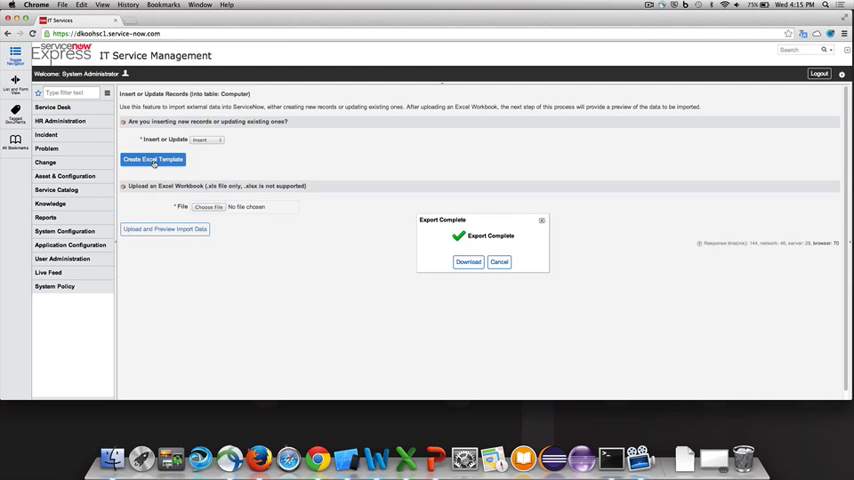
pyautogui.click(467, 261)
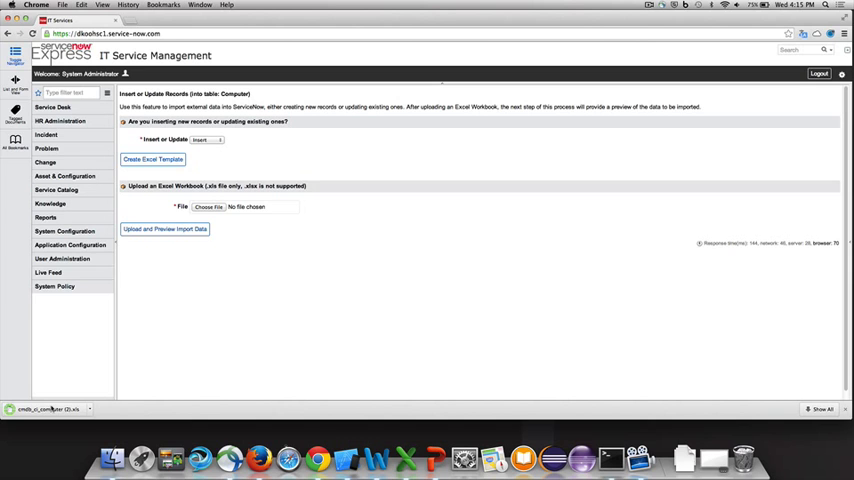
# Open the downloaded template in Excel and review the Page 1 headers, such as CD Speed
pyautogui.click(40, 404)
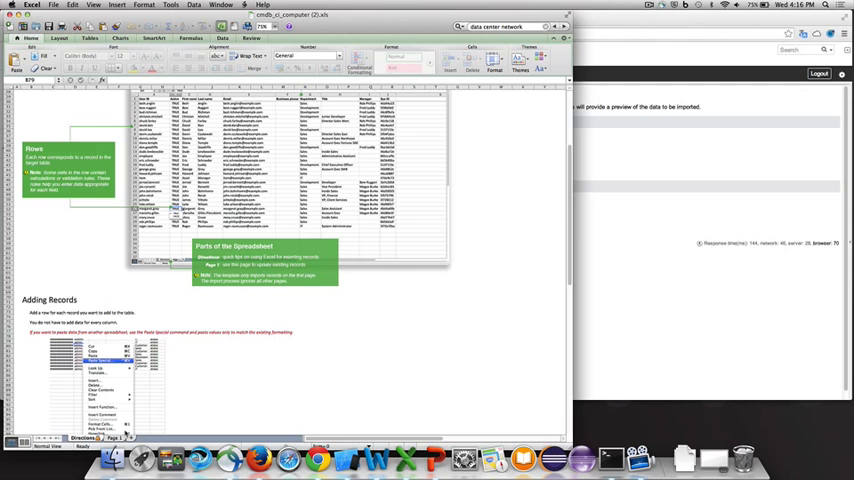
pyautogui.click(108, 433)
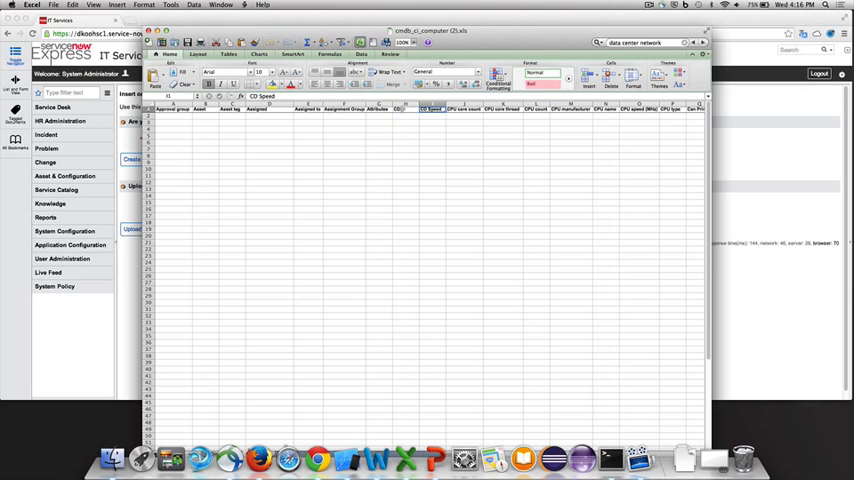
pyautogui.click(538, 118)
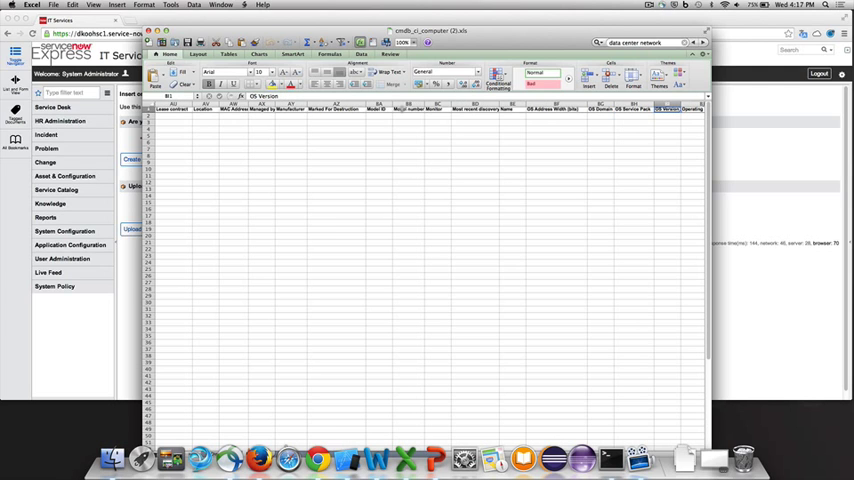
pyautogui.click(410, 120)
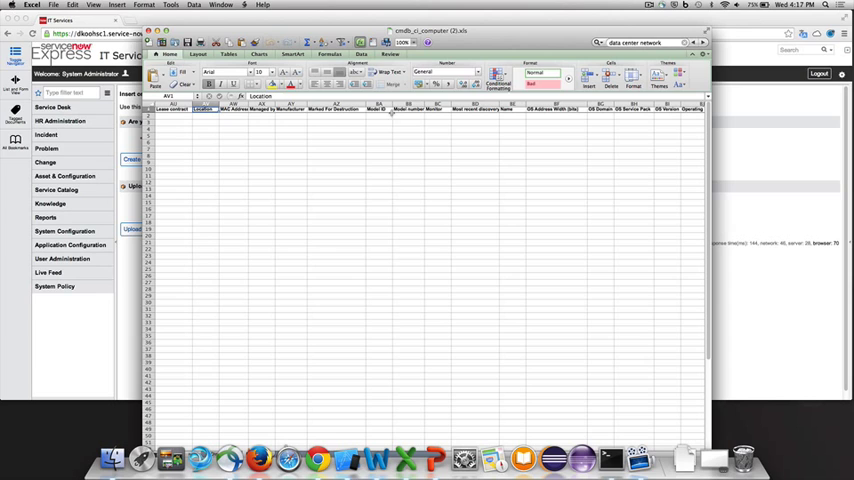
pyautogui.click(210, 124)
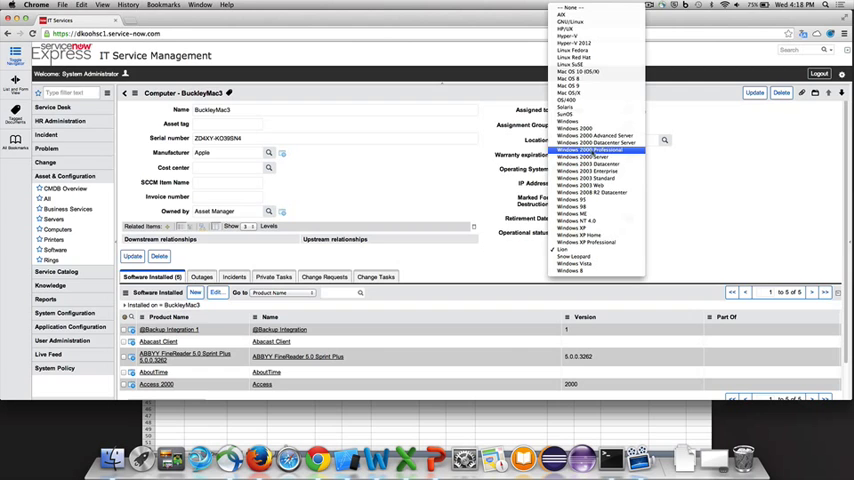
pyautogui.moveTo(575, 129)
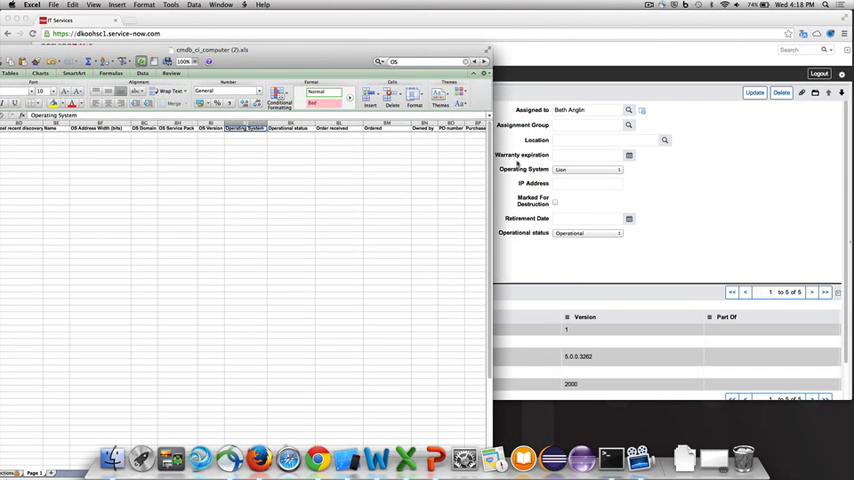
# Enter 'Linux 2.3.1' in column BJ's first data row, under Operating System
pyautogui.click(587, 169)
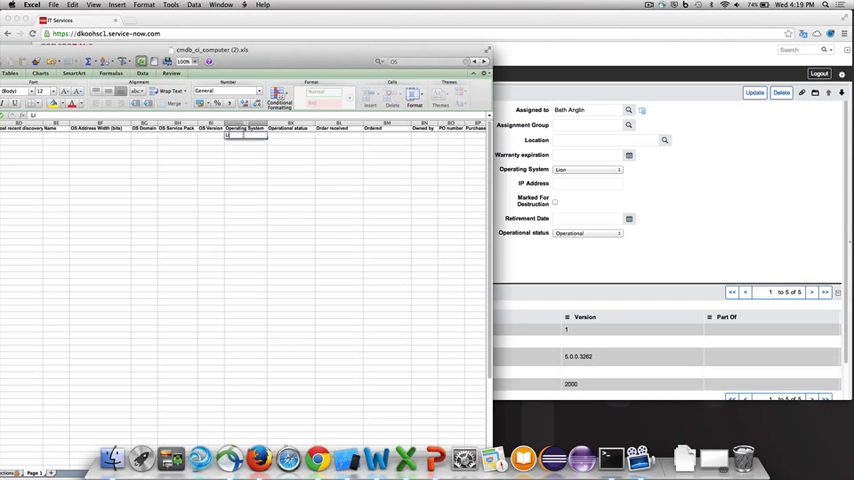
pyautogui.write('Linux 2.3.1')
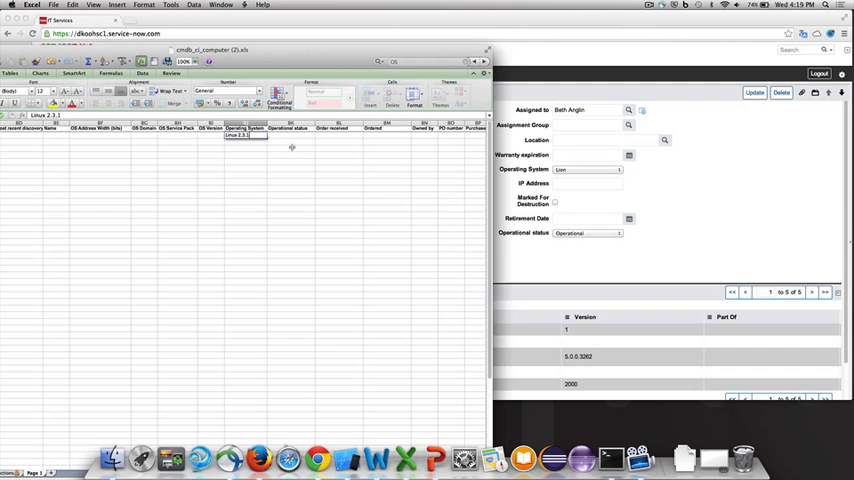
pyautogui.moveTo(283, 148)
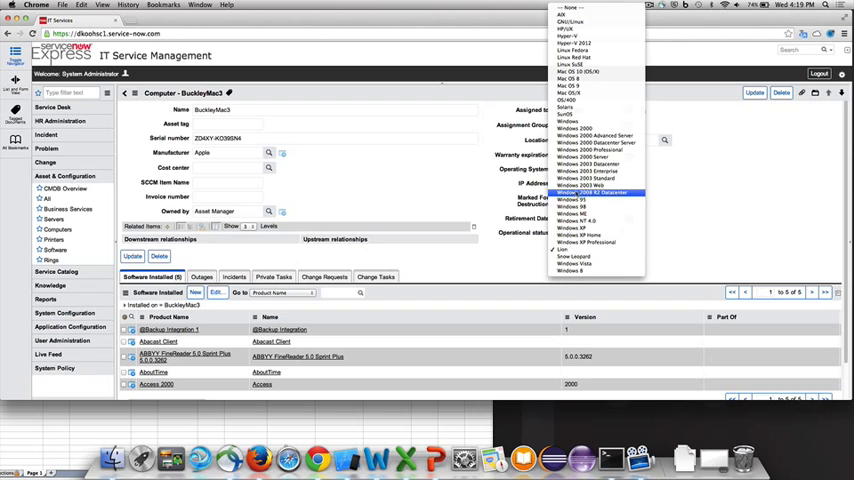
pyautogui.moveTo(590, 157)
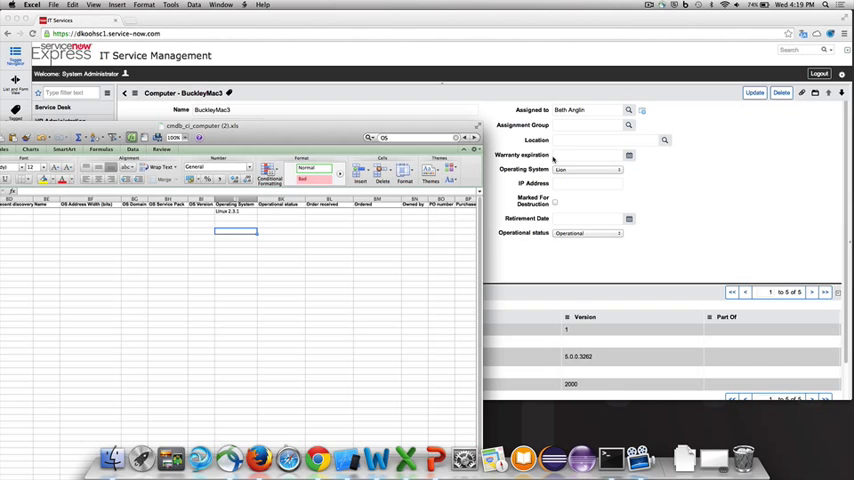
pyautogui.moveTo(575, 162)
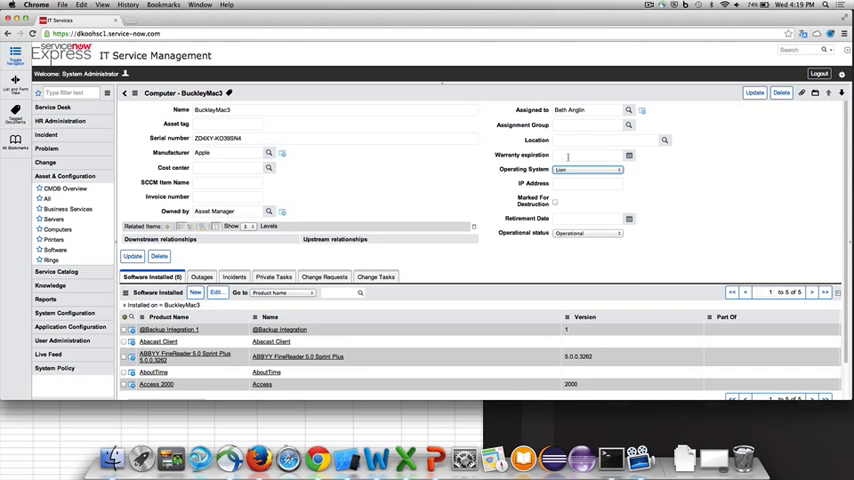
# Bring the Excel template with the Linux 2.3.1 entry to the front
pyautogui.click(593, 155)
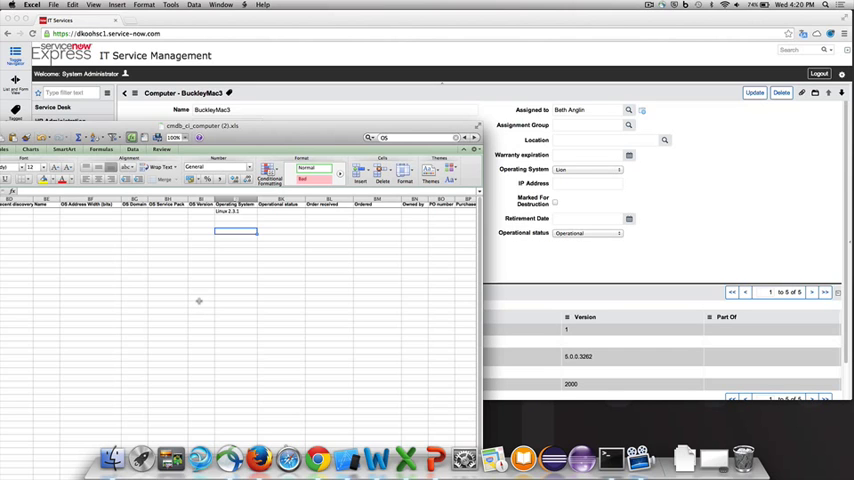
pyautogui.moveTo(676, 211)
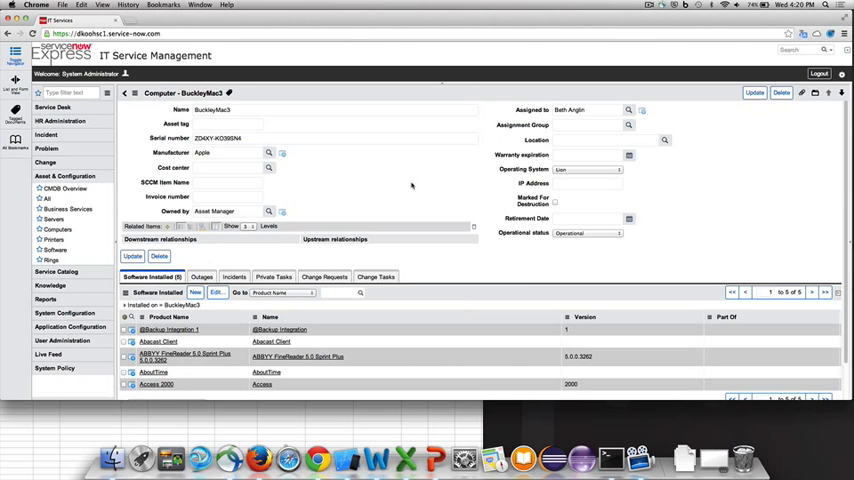
# In Form Design, add a String field labelled 'Computer Value 777' to the Computer form
pyautogui.rightClick(410, 185)
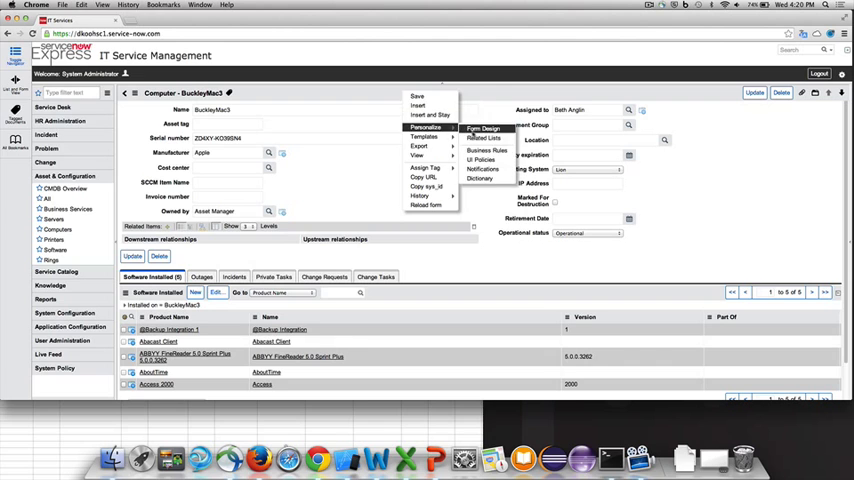
pyautogui.click(480, 127)
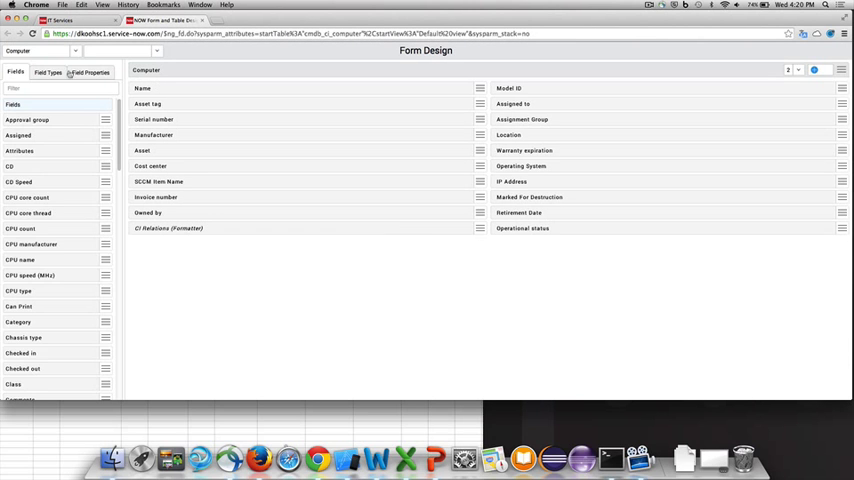
pyautogui.click(54, 72)
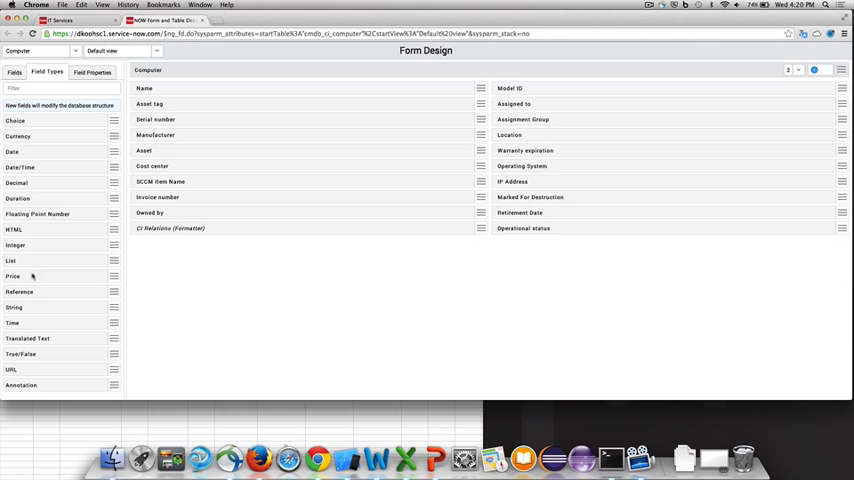
pyautogui.moveTo(47, 290)
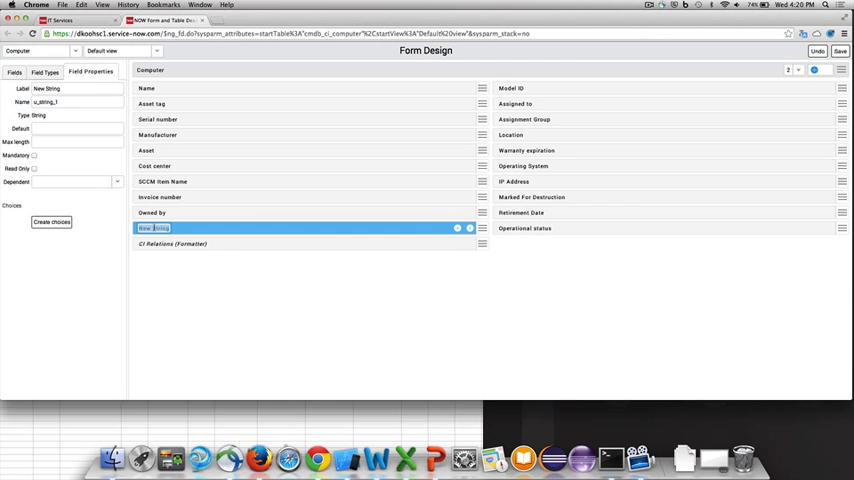
pyautogui.write('COmp')
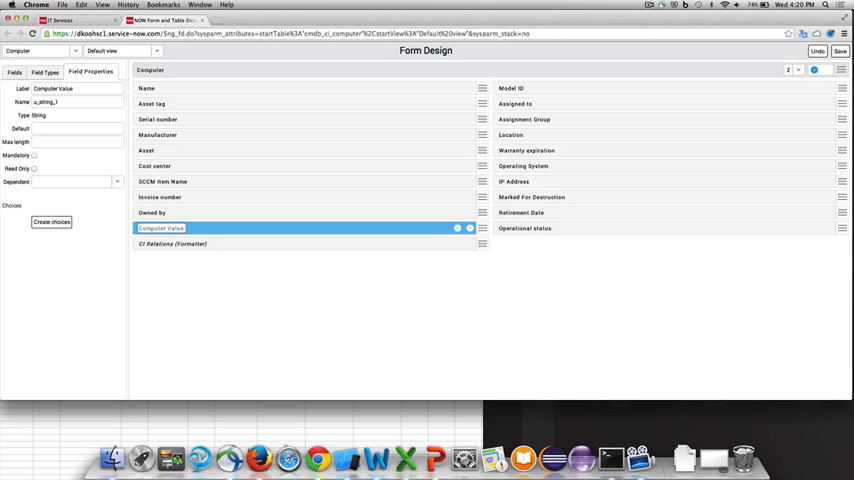
pyautogui.write('777')
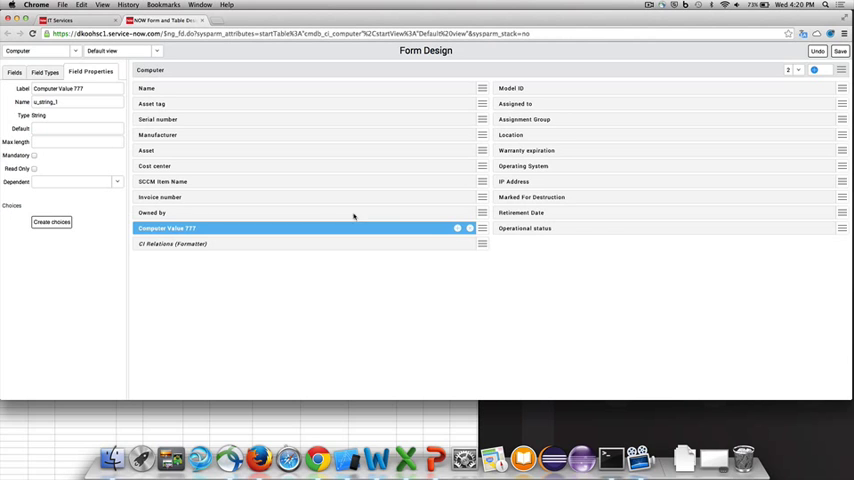
pyautogui.click(48, 71)
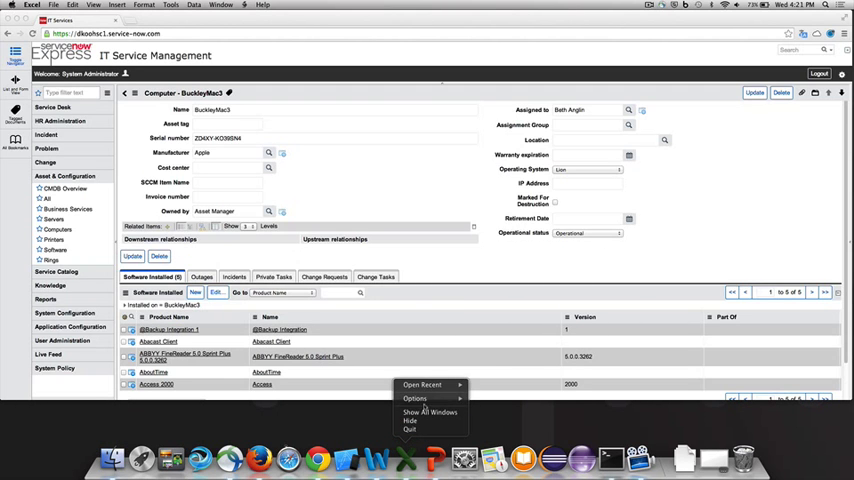
# Open cmdb_ci_computer.xls from Excel's Workbook Gallery by searching 'cm'
pyautogui.click(412, 384)
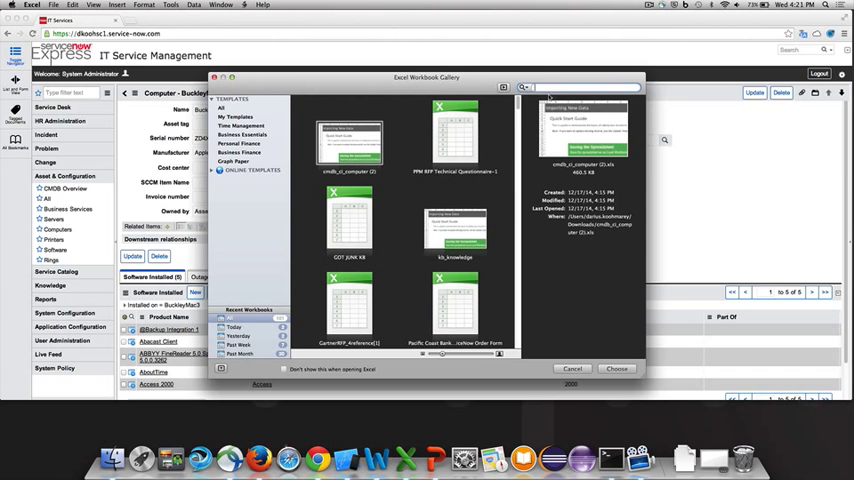
pyautogui.write('cm')
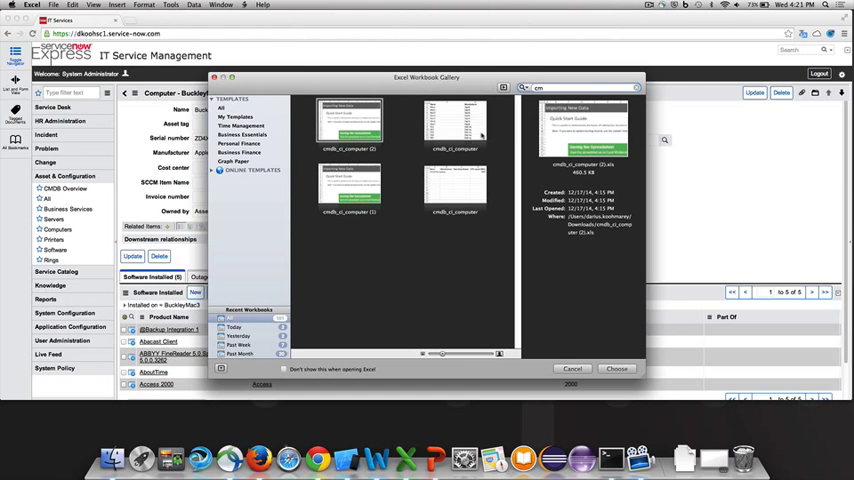
pyautogui.click(455, 120)
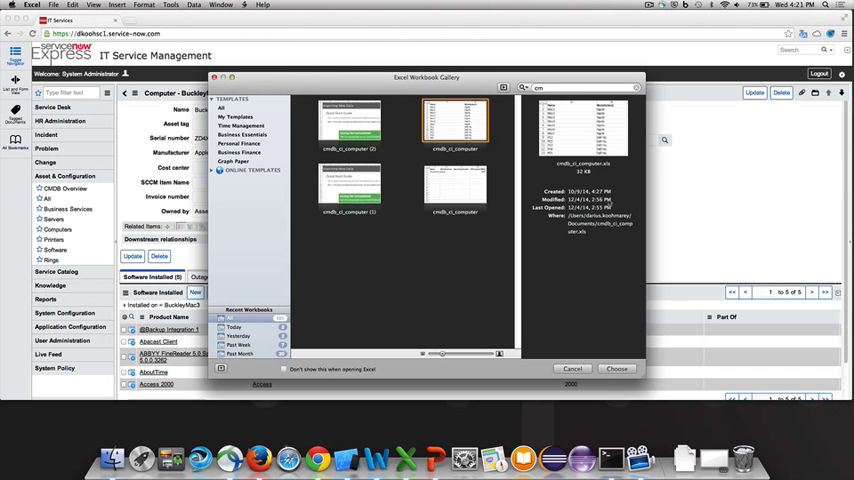
pyautogui.click(614, 368)
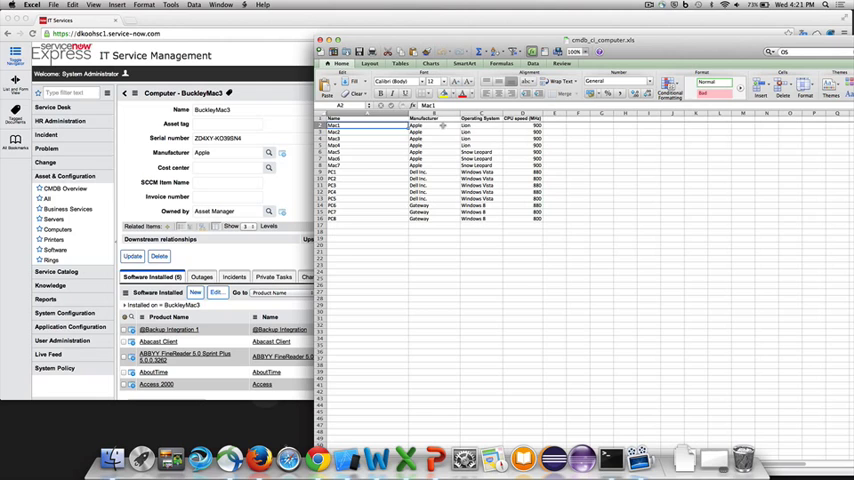
pyautogui.click(433, 132)
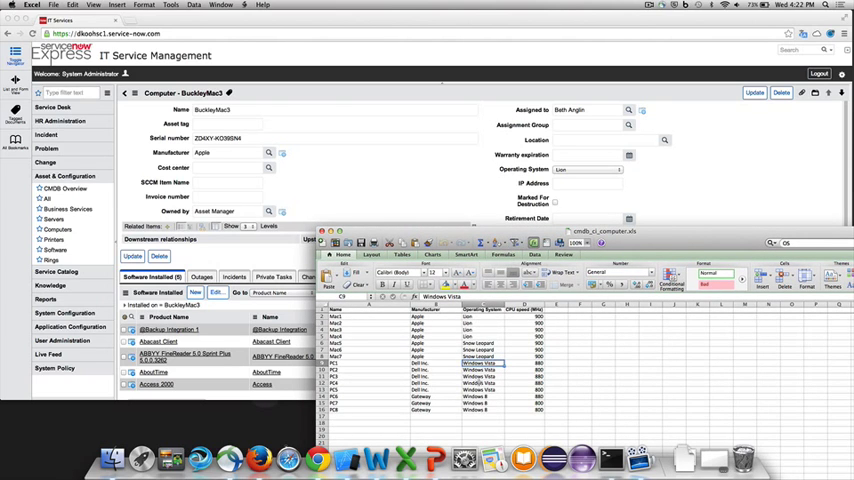
pyautogui.click(480, 405)
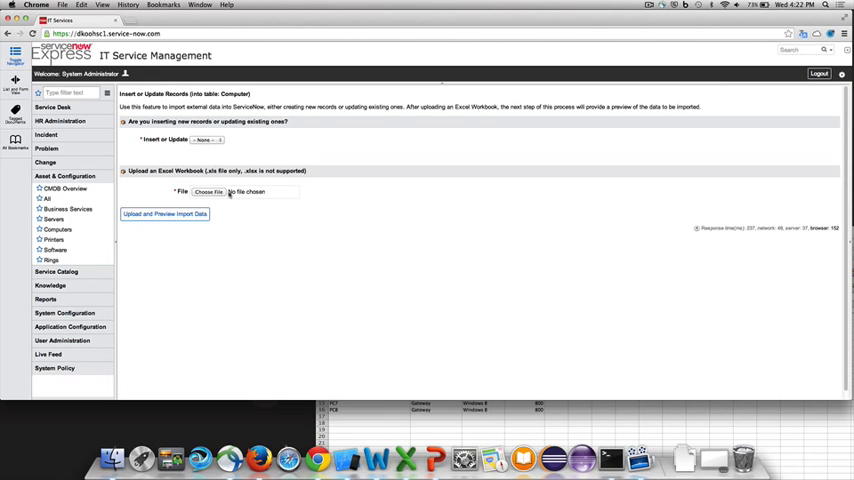
# Upload Documents/cmdb_ci_computer.xls as an Insert import and preview its 15 rows
pyautogui.click(205, 139)
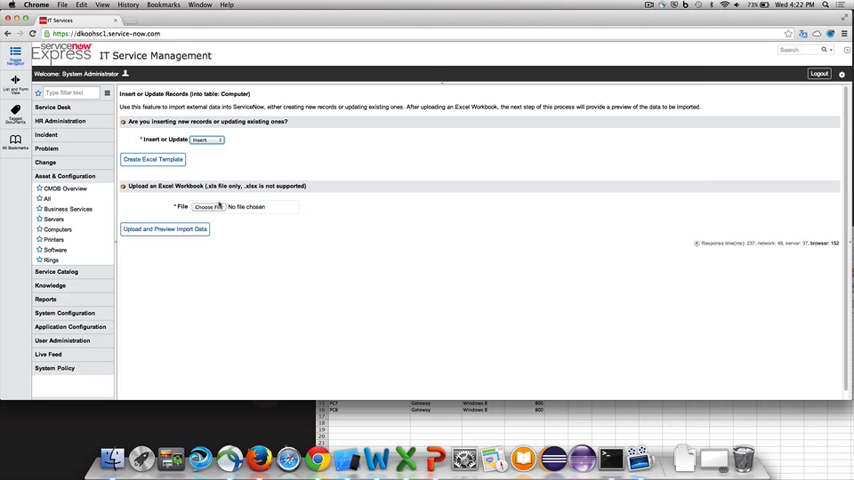
pyautogui.click(207, 207)
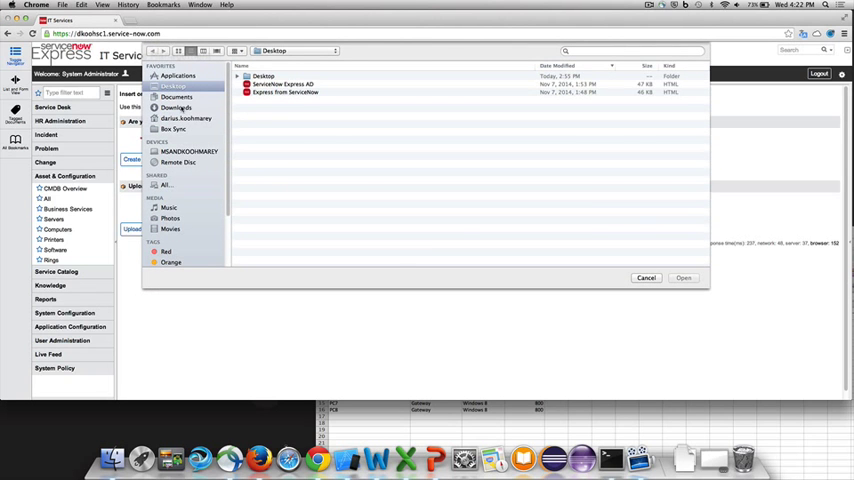
pyautogui.click(180, 95)
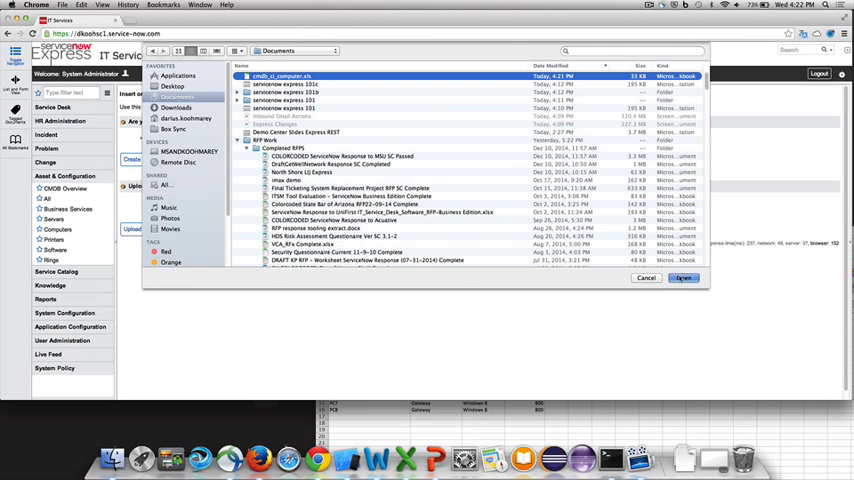
pyautogui.click(683, 278)
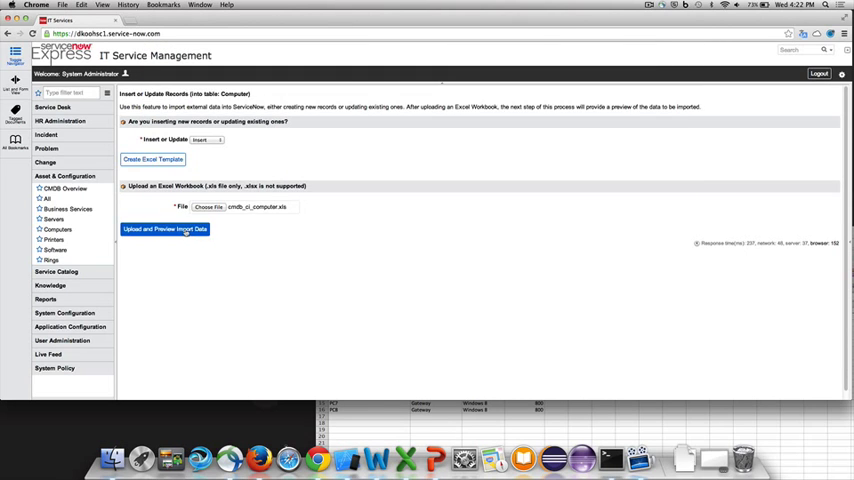
pyautogui.click(163, 229)
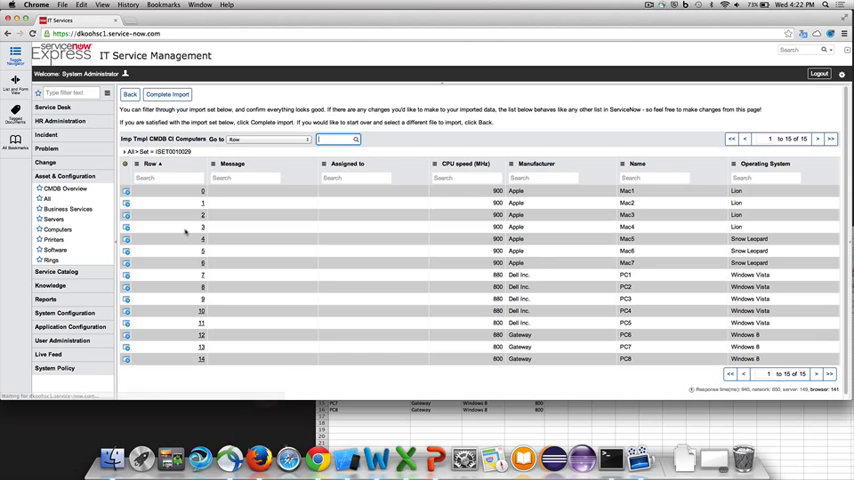